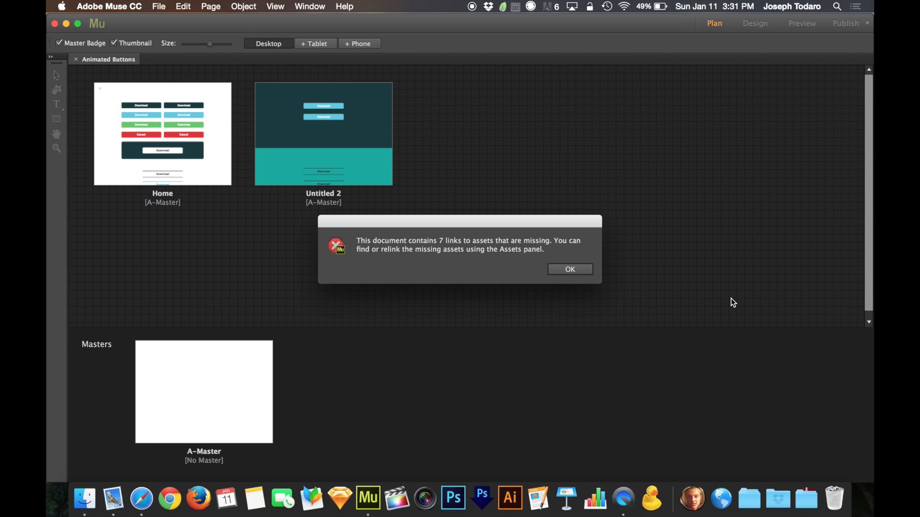
mouse_move(502, 253)
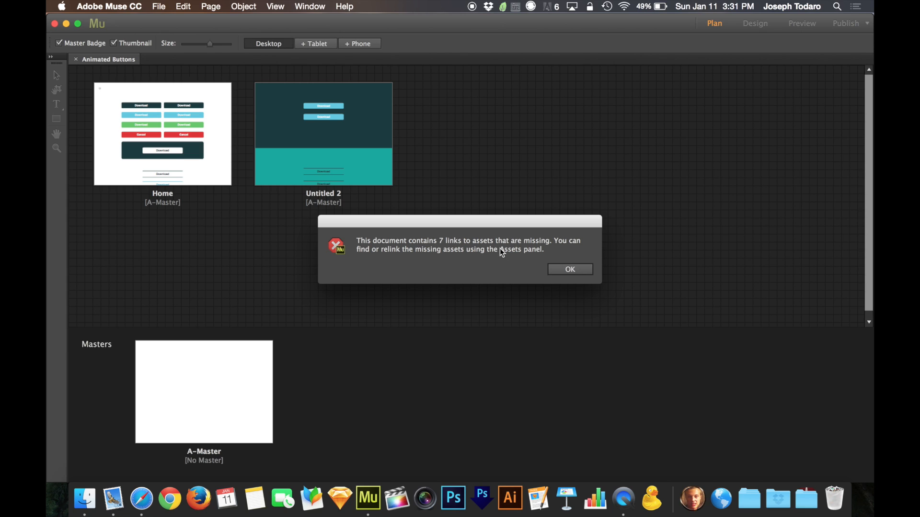
Step: Dismiss the missing-assets alert and open the Home page of Animated Buttons in Plan view
left_click(568, 269)
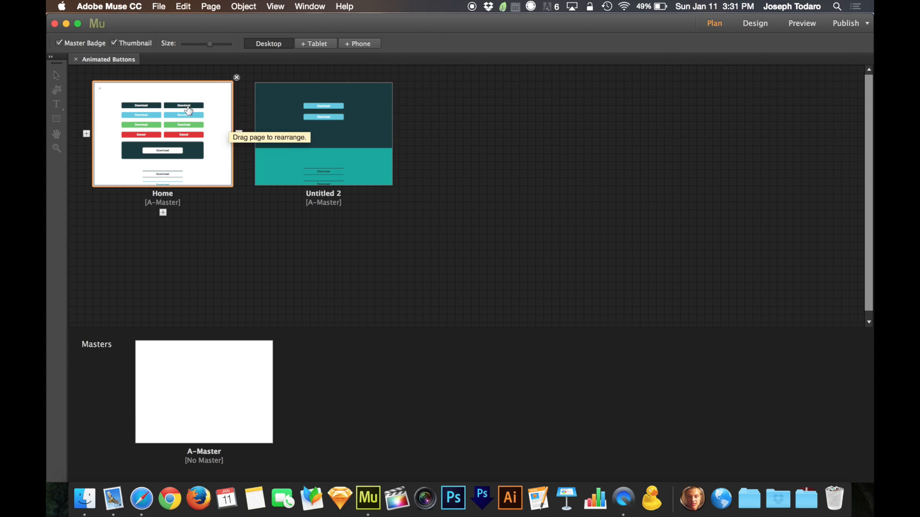
double_click(162, 133)
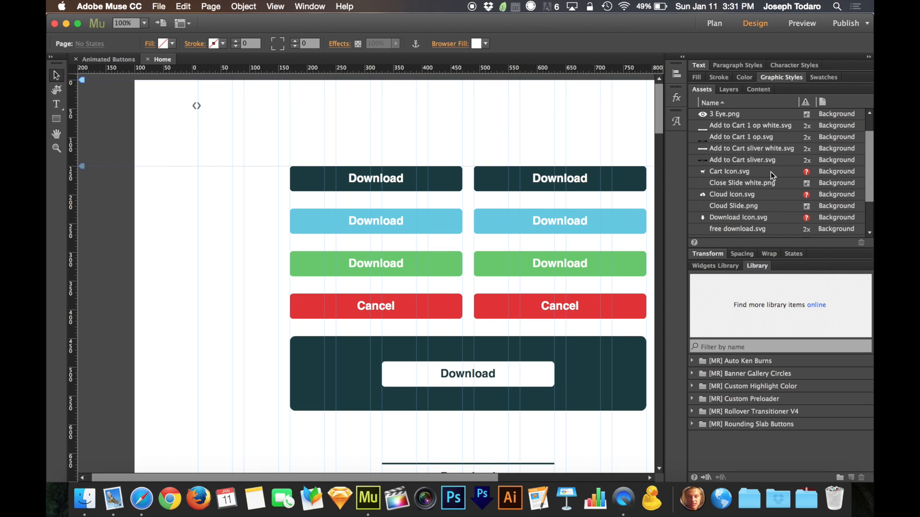
mouse_move(814, 179)
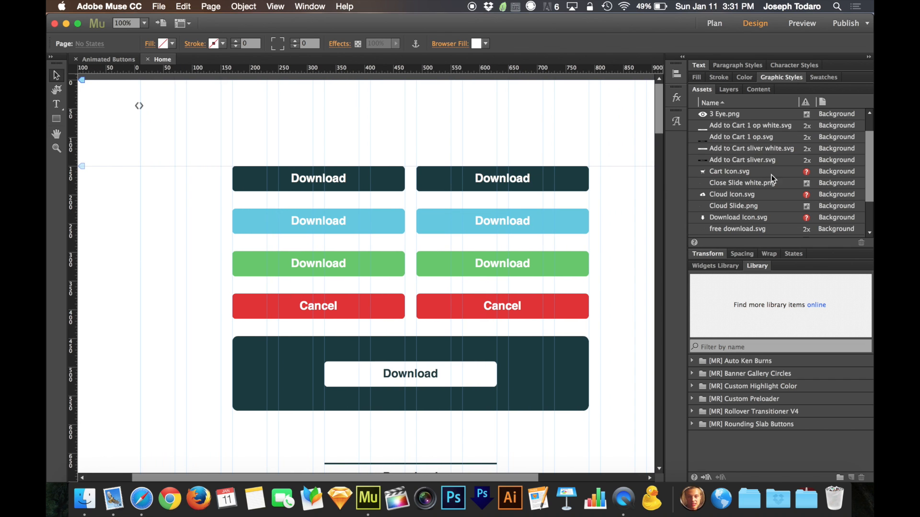
right_click(729, 172)
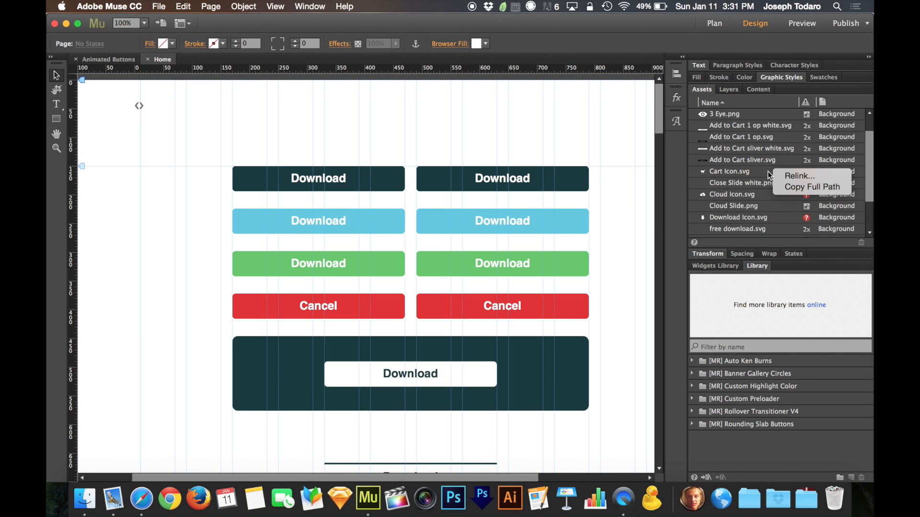
mouse_move(811, 186)
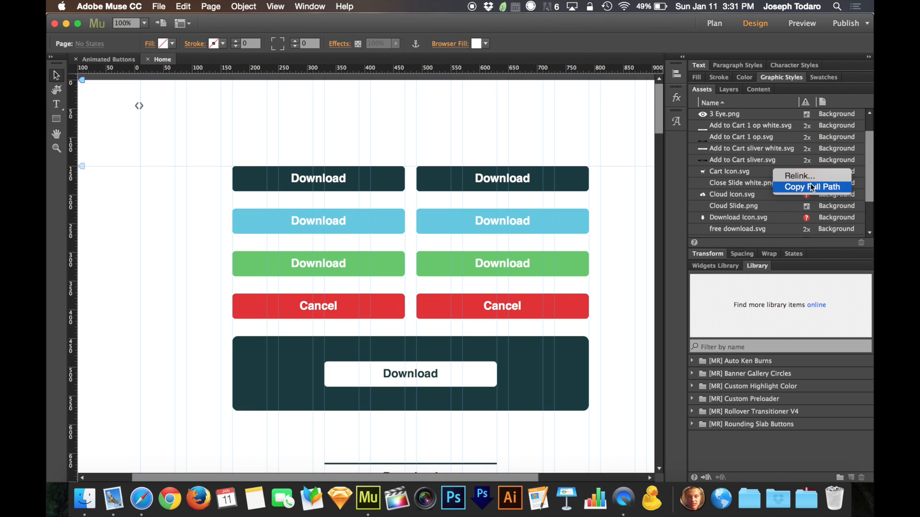
mouse_move(752, 175)
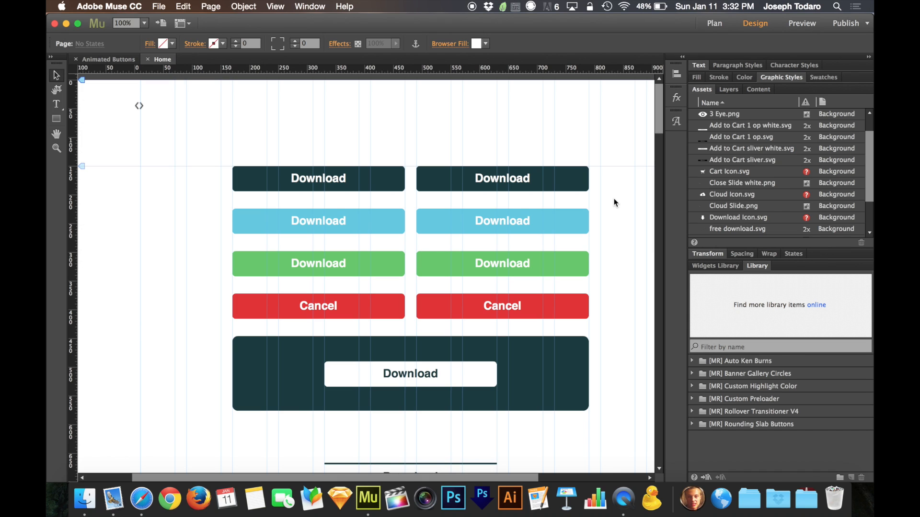
left_click(159, 6)
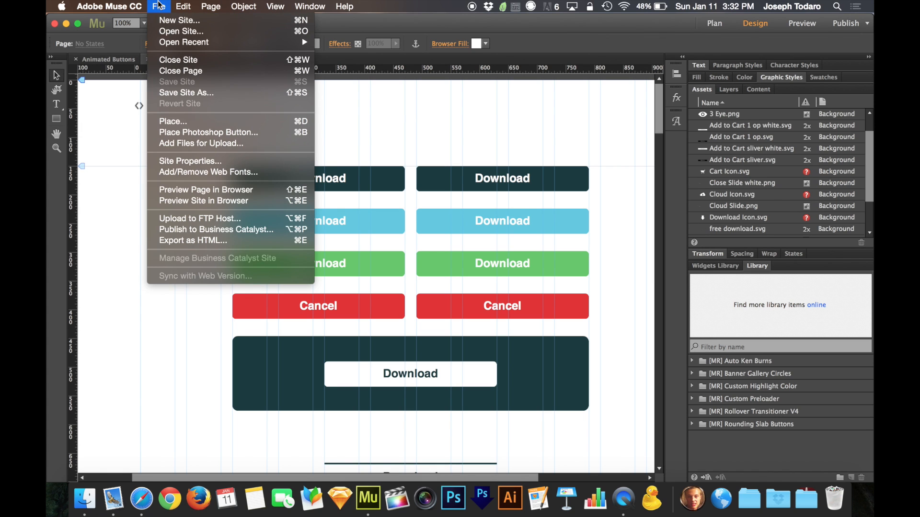
mouse_move(202, 241)
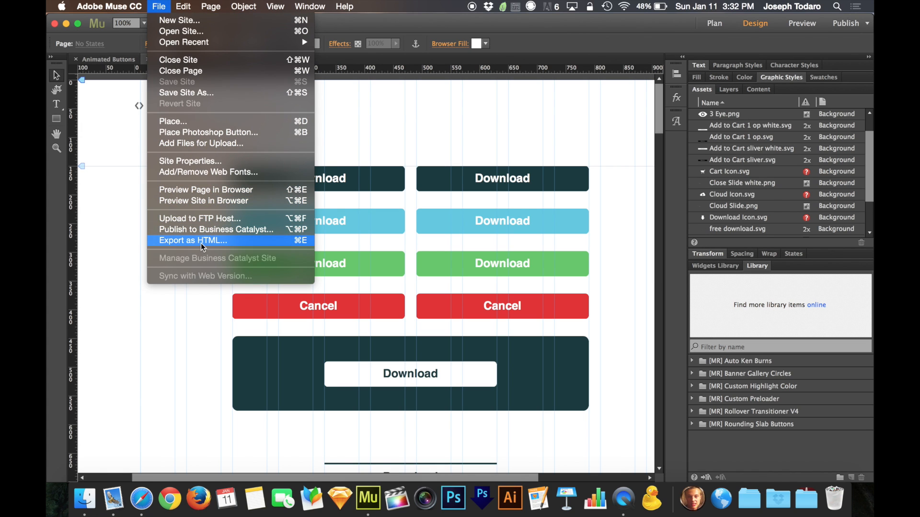
left_click(193, 240)
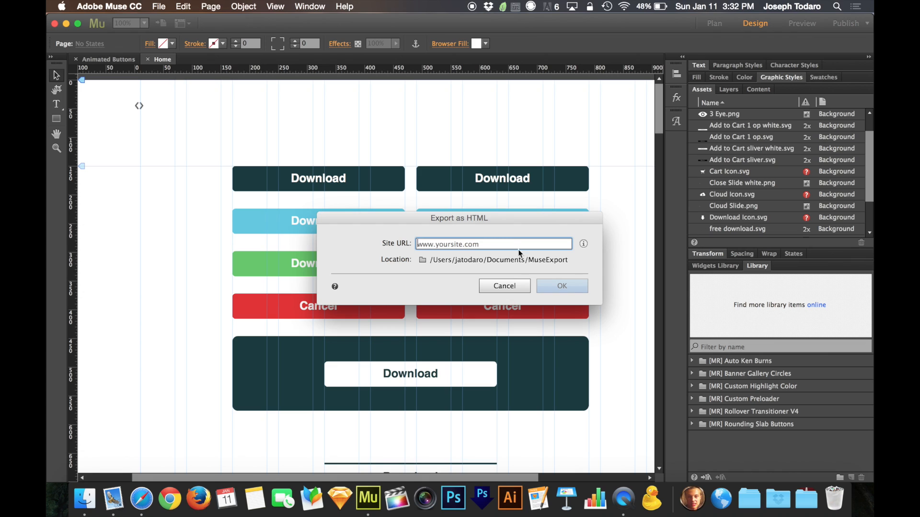
type("www.test.")
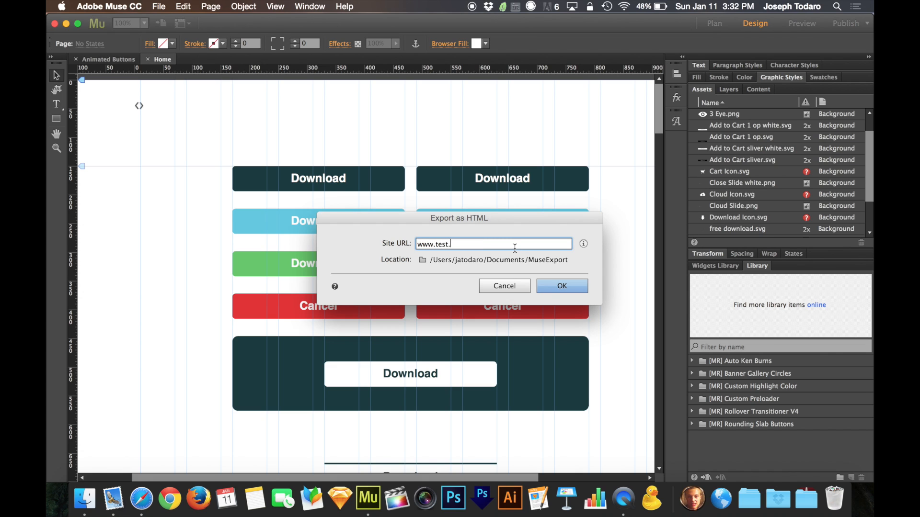
type("com")
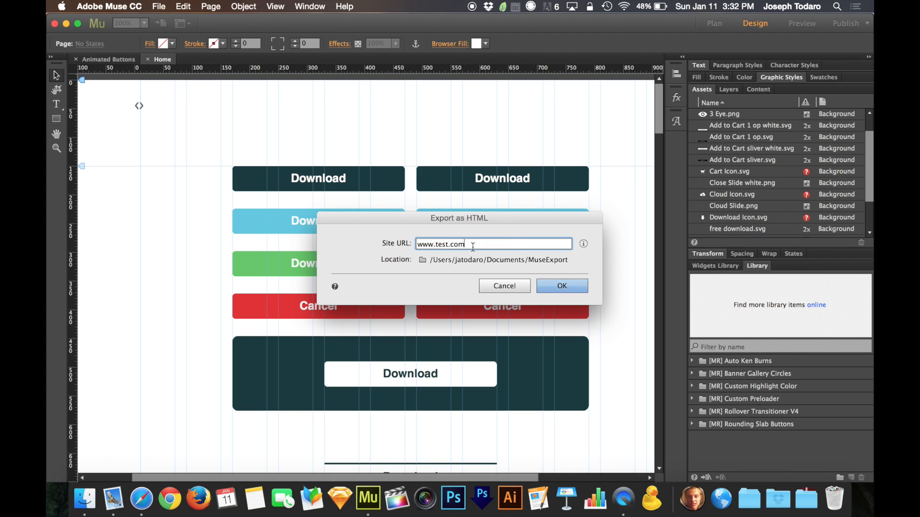
mouse_move(550, 277)
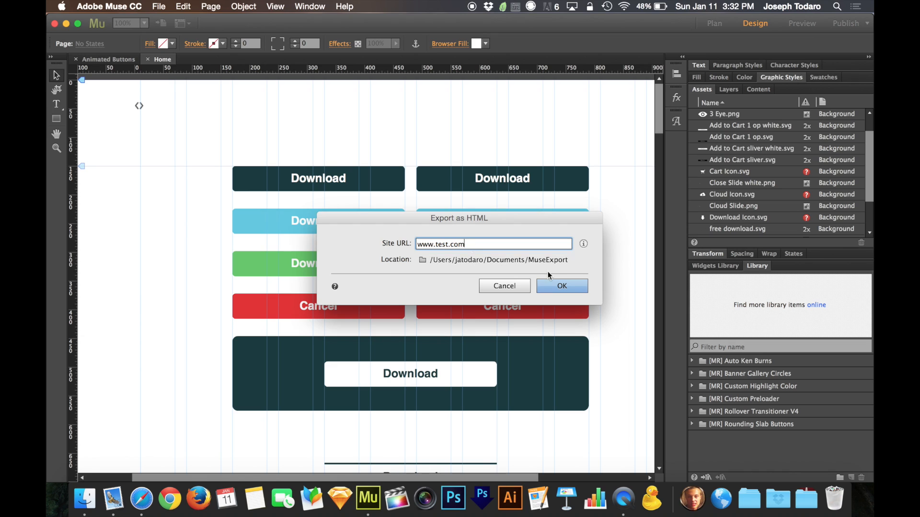
mouse_move(550, 277)
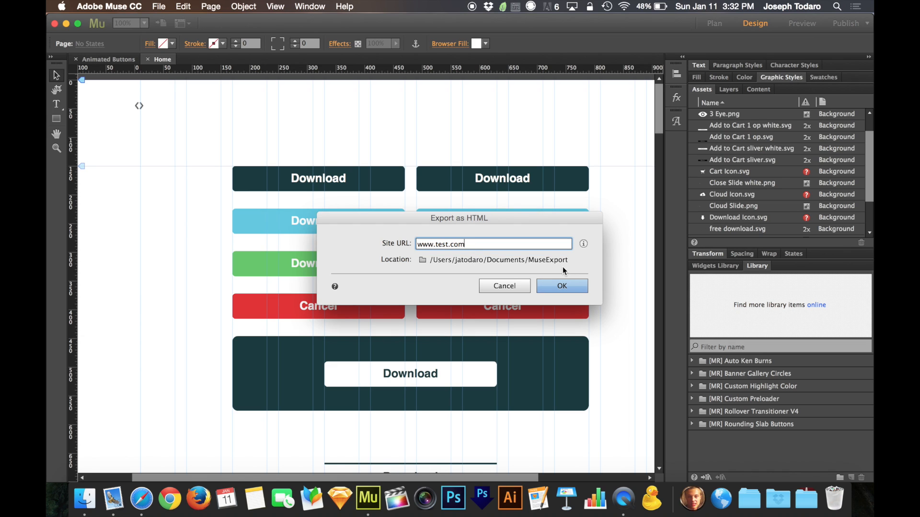
left_click(561, 286)
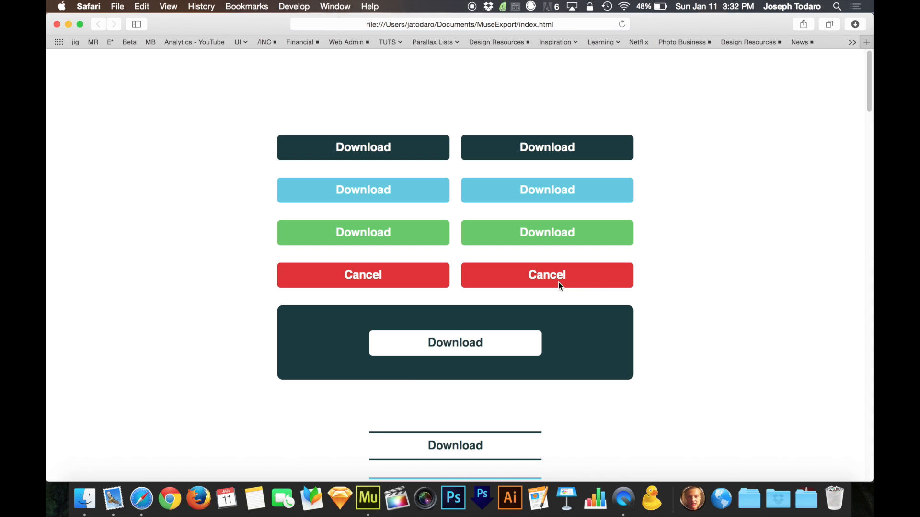
mouse_move(105, 96)
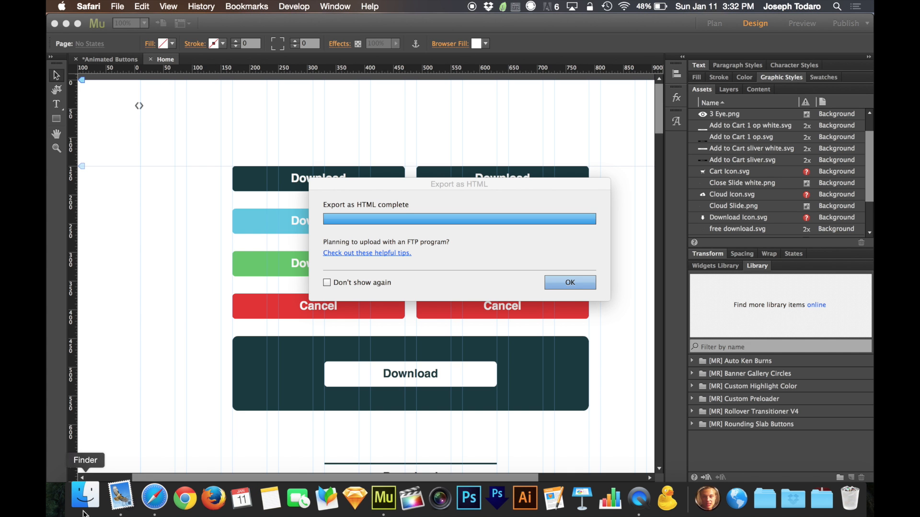
Step: Browse to Documents > MuseExport in Finder and select the images folder
left_click(84, 499)
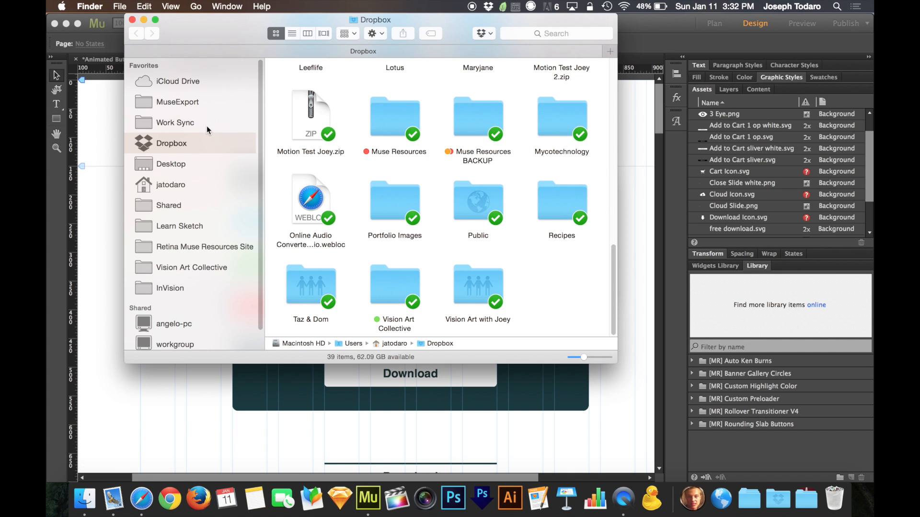
mouse_move(199, 110)
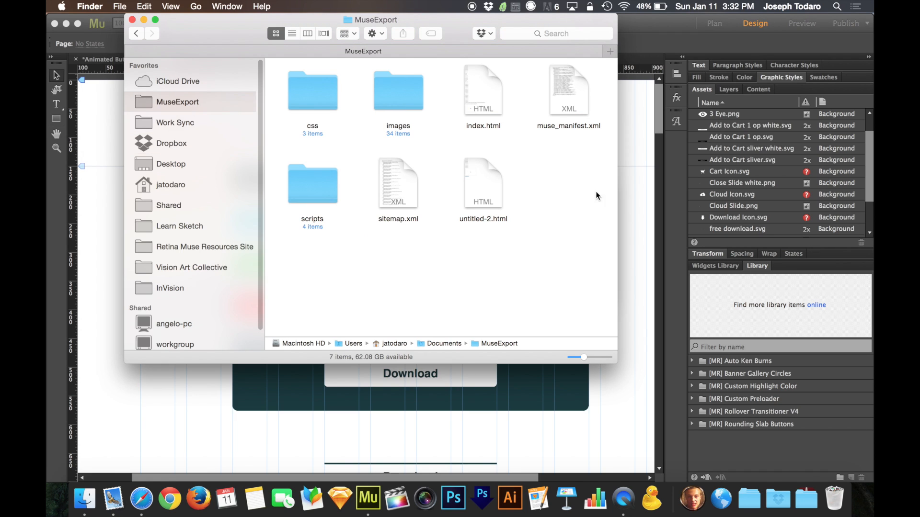
mouse_move(502, 278)
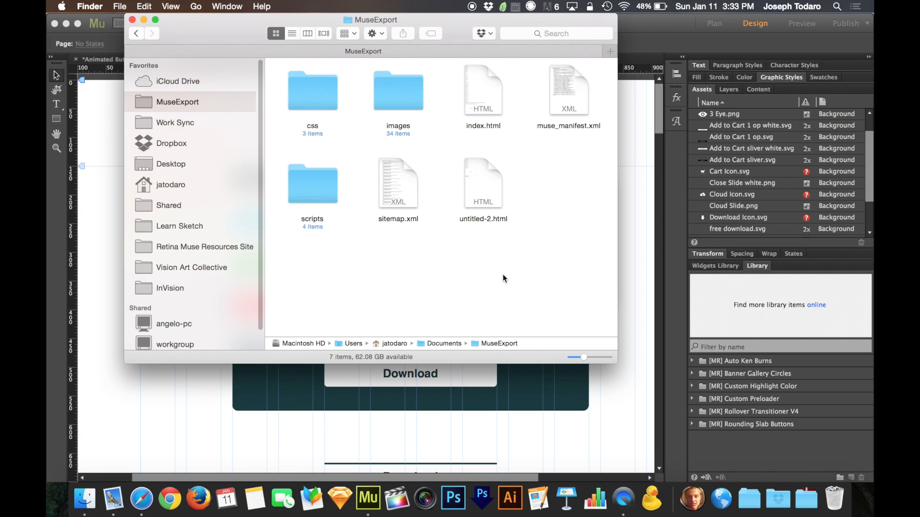
left_click(397, 90)
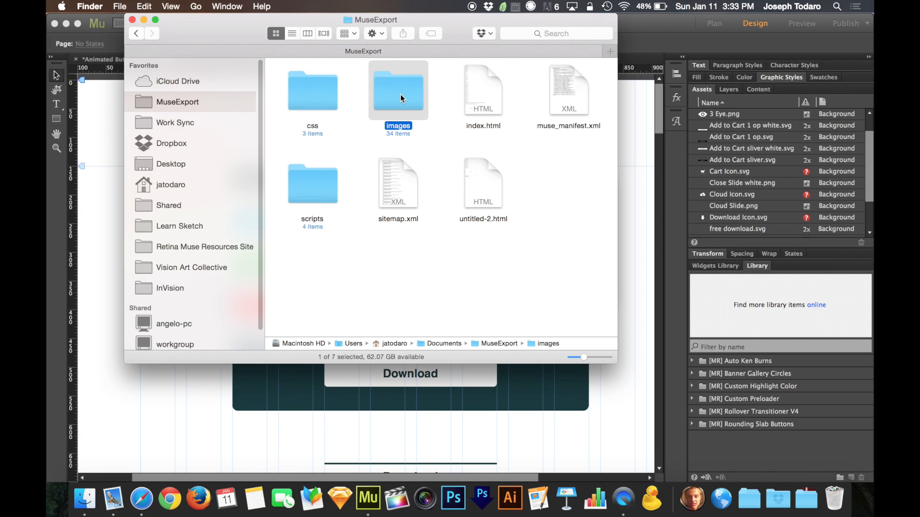
Step: Open the images folder, scroll the thumbnails, and select the red car product image
double_click(398, 89)
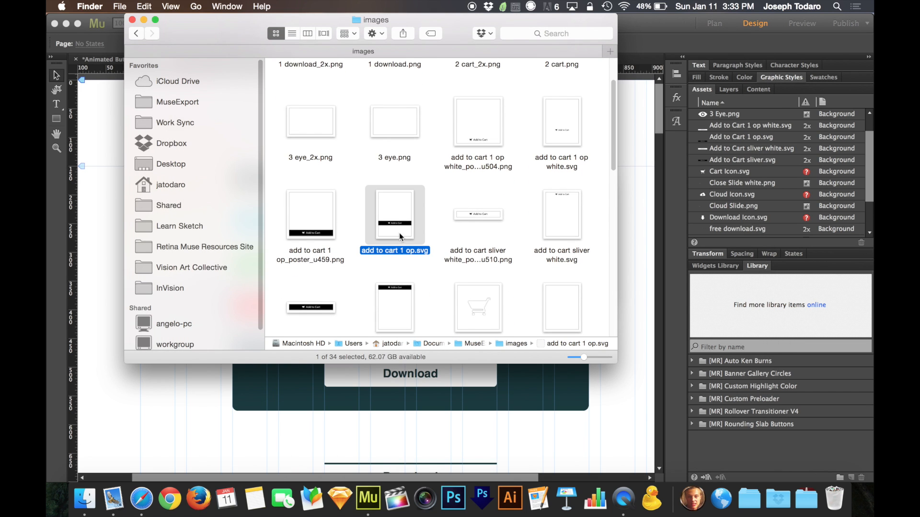
scroll("down", 3)
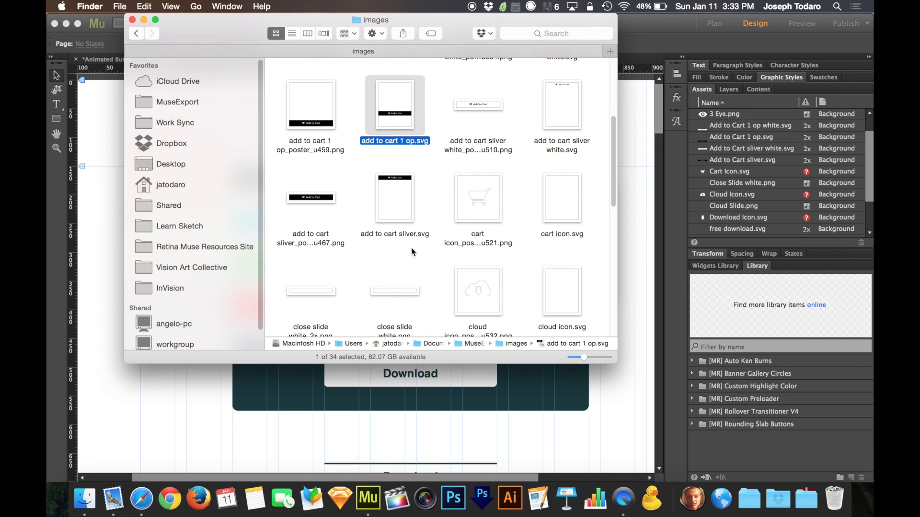
mouse_move(489, 206)
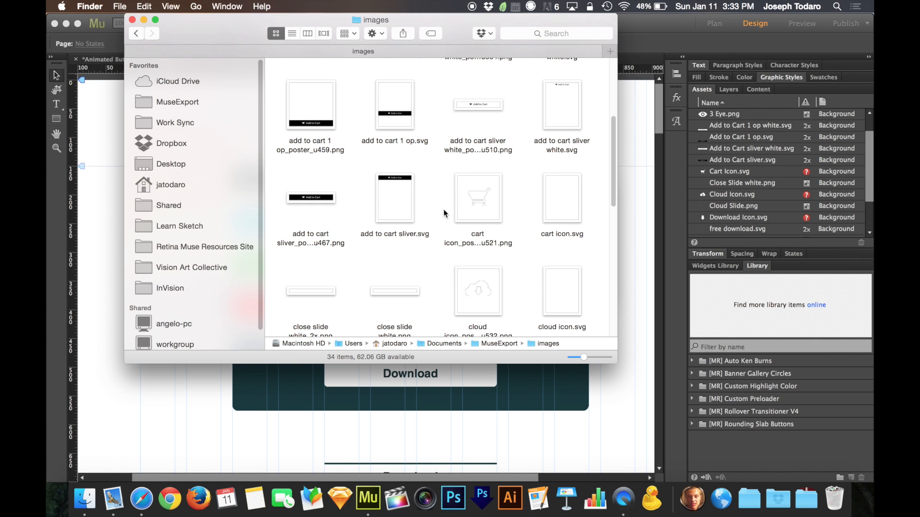
left_click(477, 192)
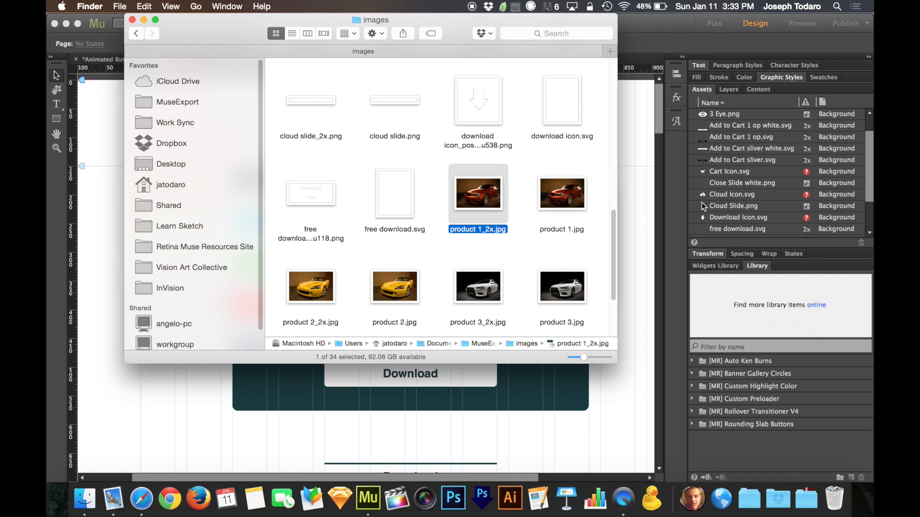
mouse_move(770, 181)
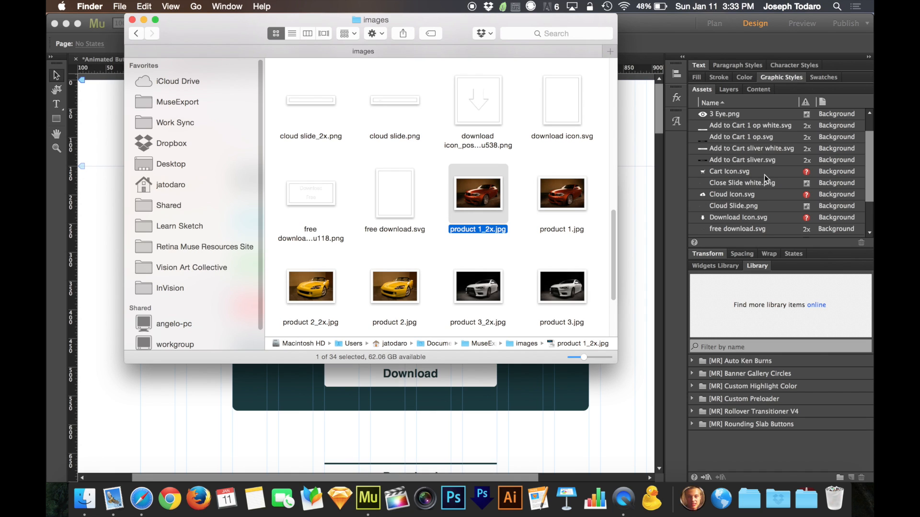
mouse_move(343, 233)
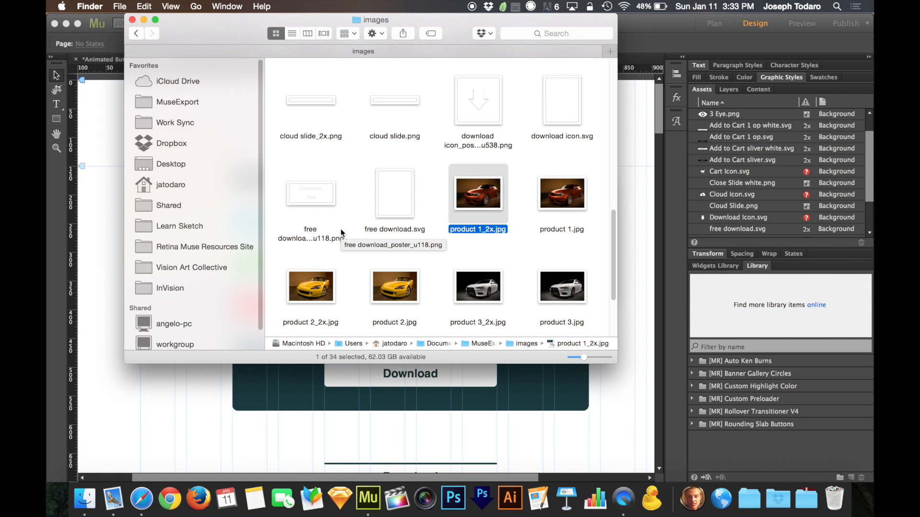
scroll("down", 3)
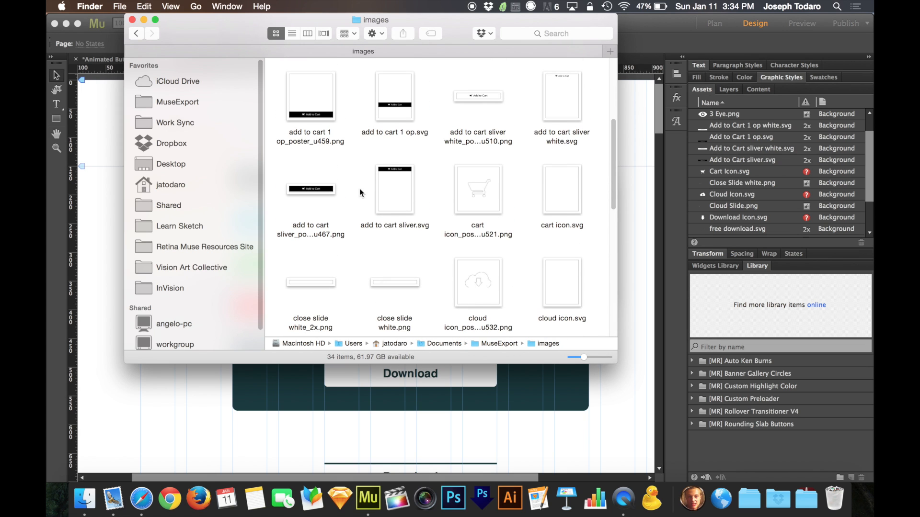
mouse_move(157, 475)
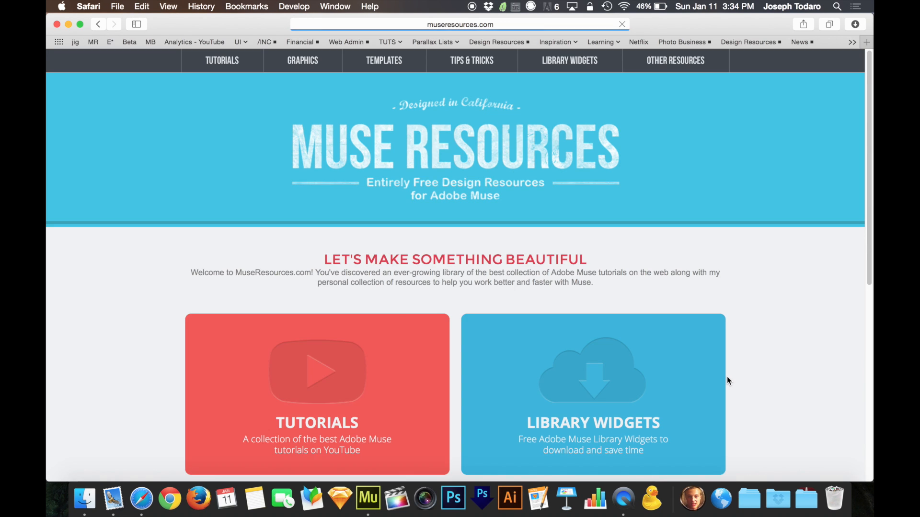
Step: Open the Library Widgets tile on museresources.com and scroll the free widget listings
scroll("down", 3)
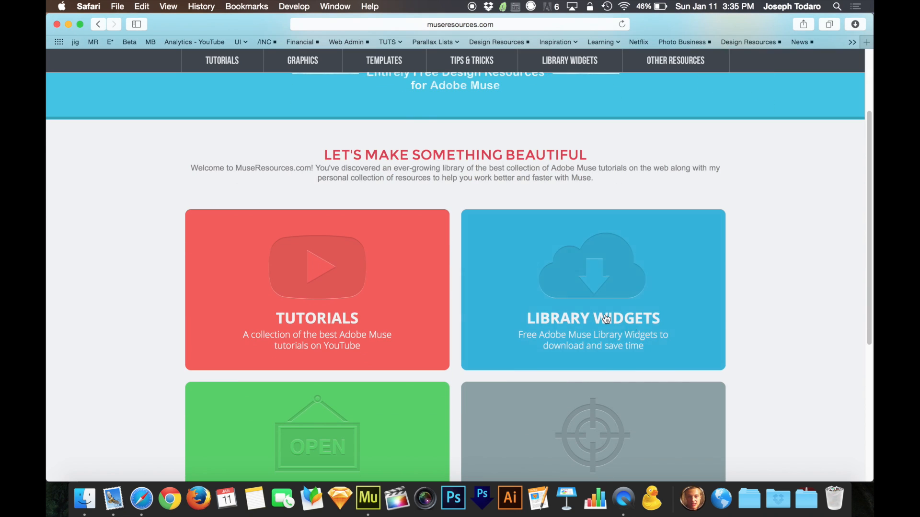
left_click(593, 289)
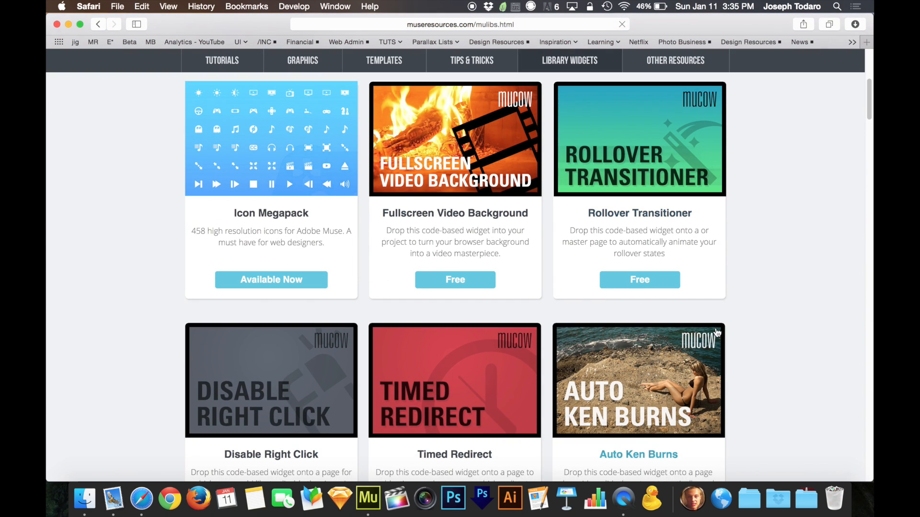
scroll("down", 3)
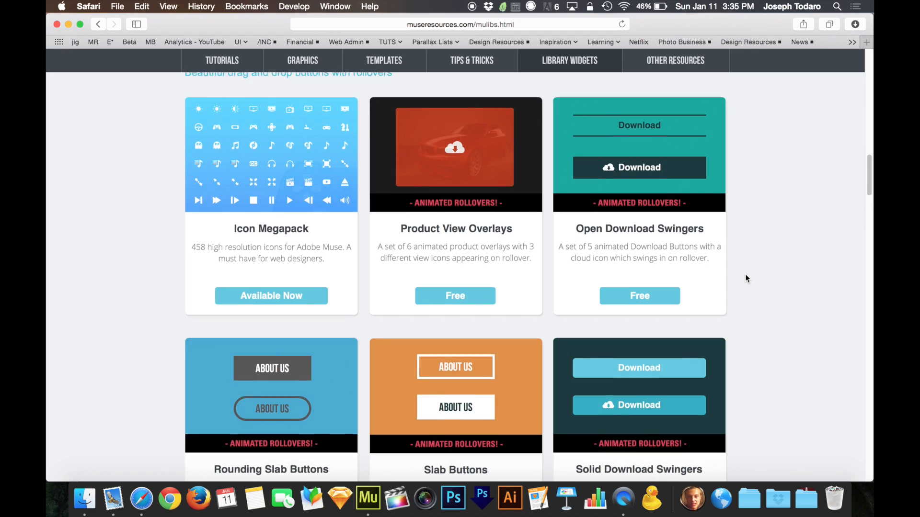
scroll("down", 3)
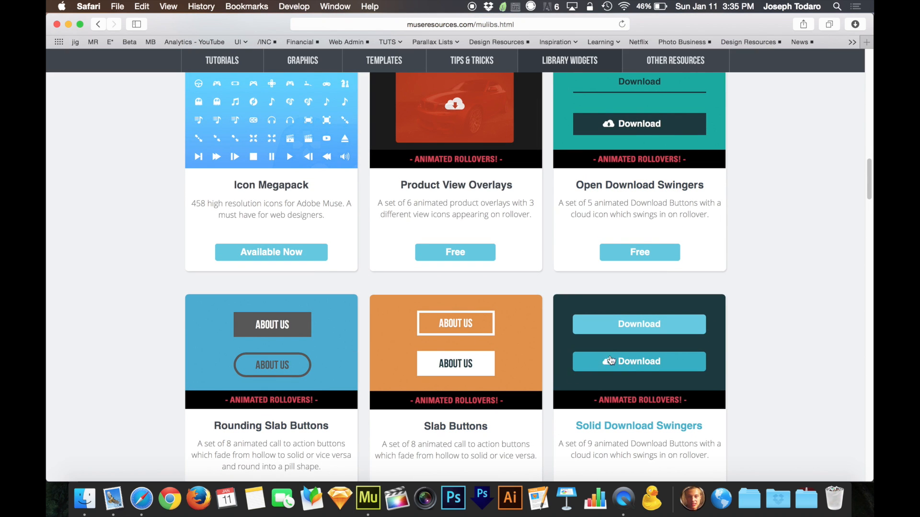
scroll("down", 3)
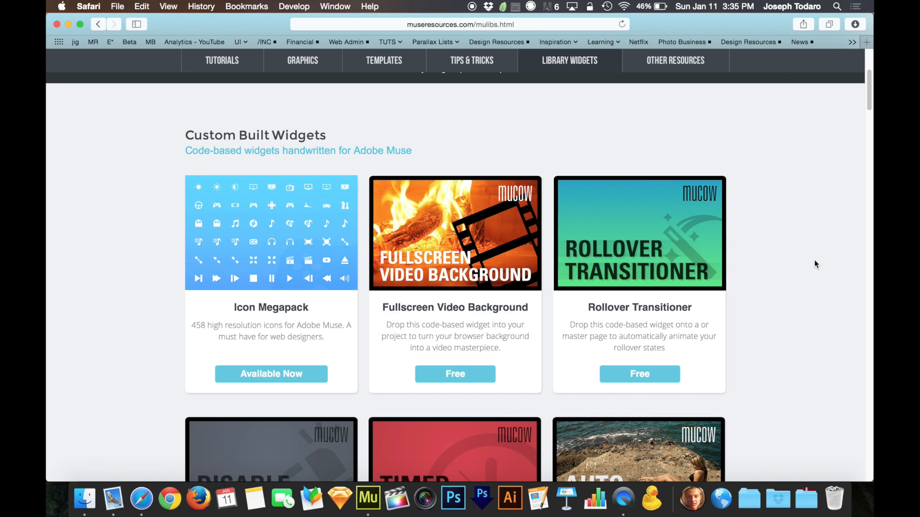
mouse_move(787, 212)
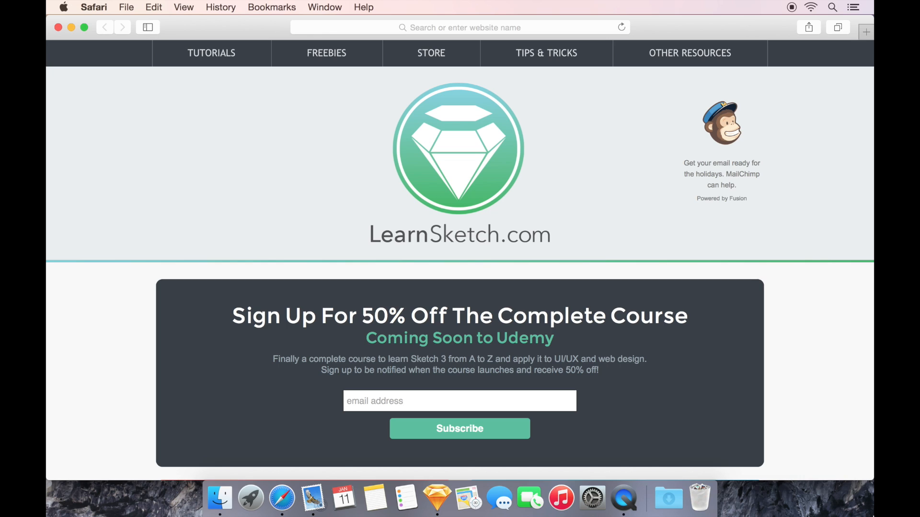
Step: Click into the email field of the 50% off Sketch course sign-up form
left_click(459, 401)
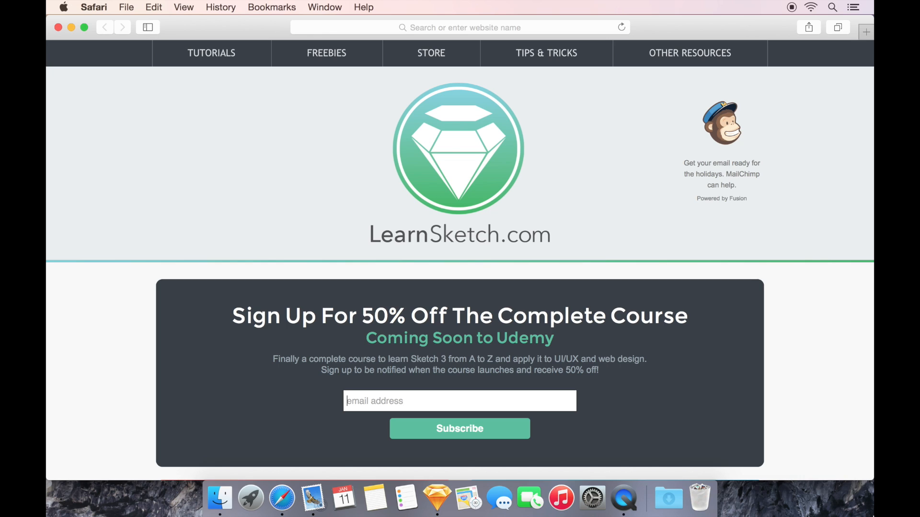